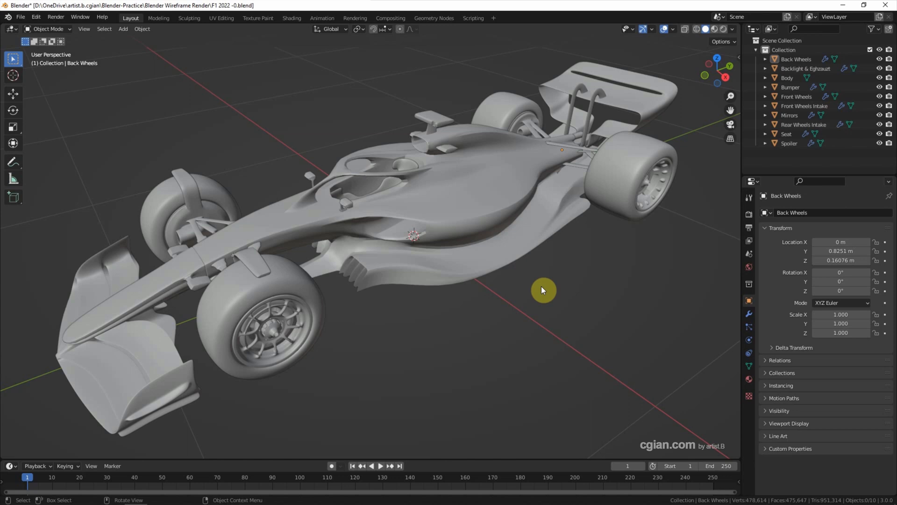
{"action": "mouse_move", "coordinate": [671, 43]}
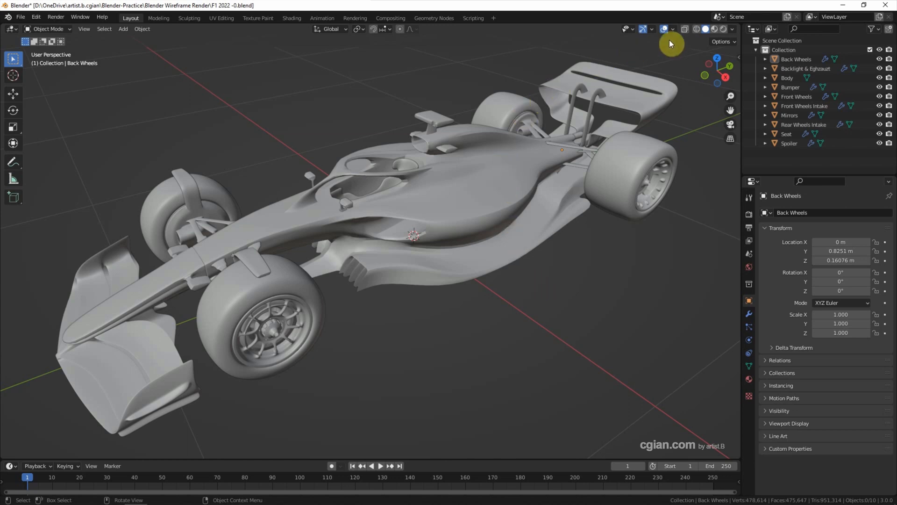
Preview the car in wireframe shading and toggle mesh-edge overlays, then return to plain solid view.
{"action": "left_click", "coordinate": [695, 29]}
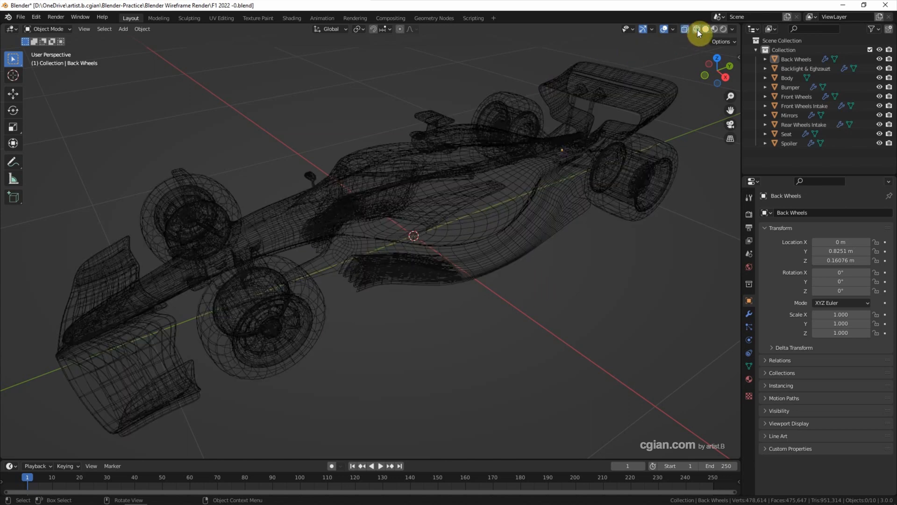
{"action": "left_click", "coordinate": [706, 29]}
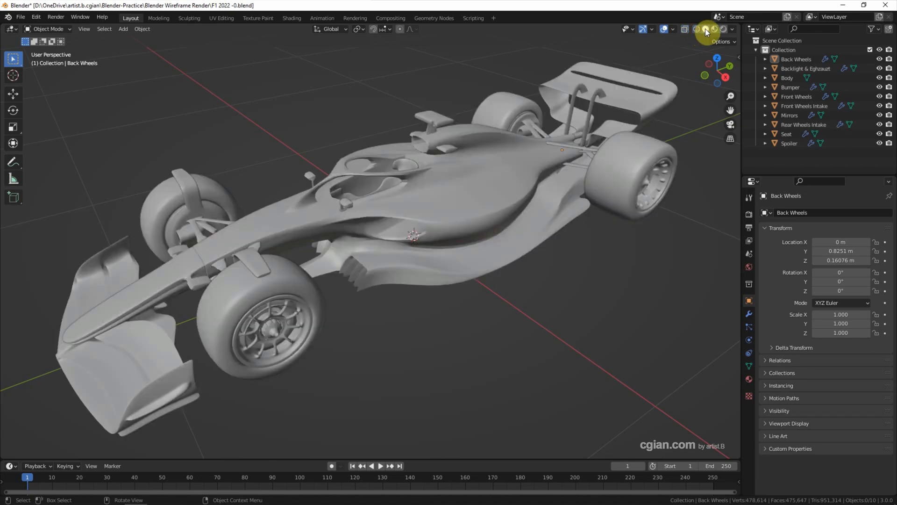
{"action": "left_click", "coordinate": [670, 29]}
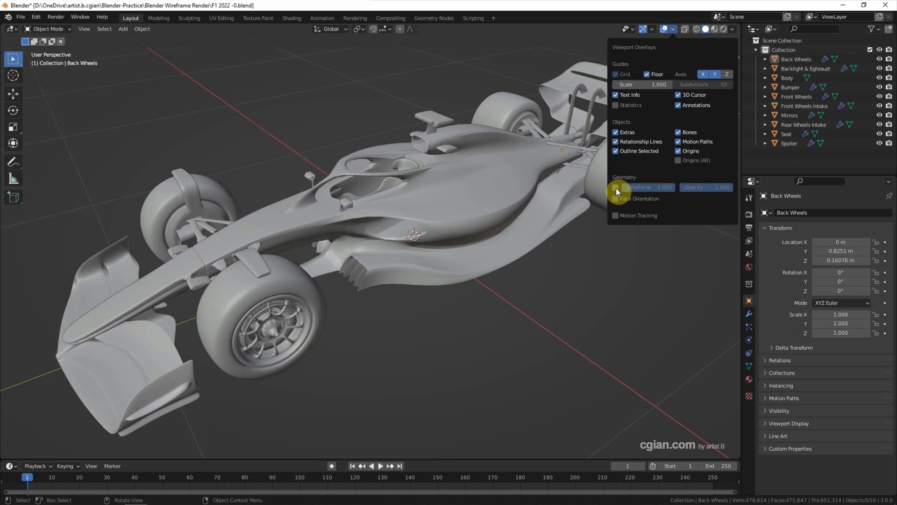
{"action": "left_click", "coordinate": [615, 187]}
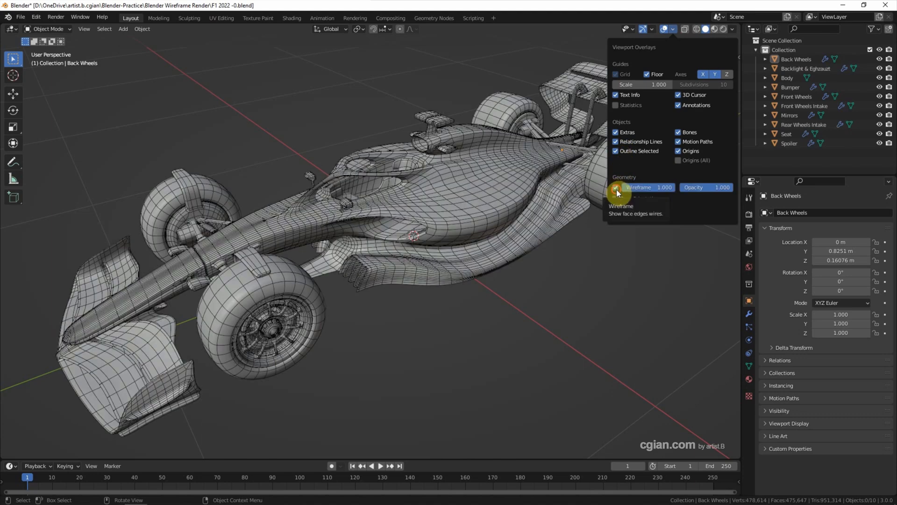
{"action": "left_click", "coordinate": [615, 187]}
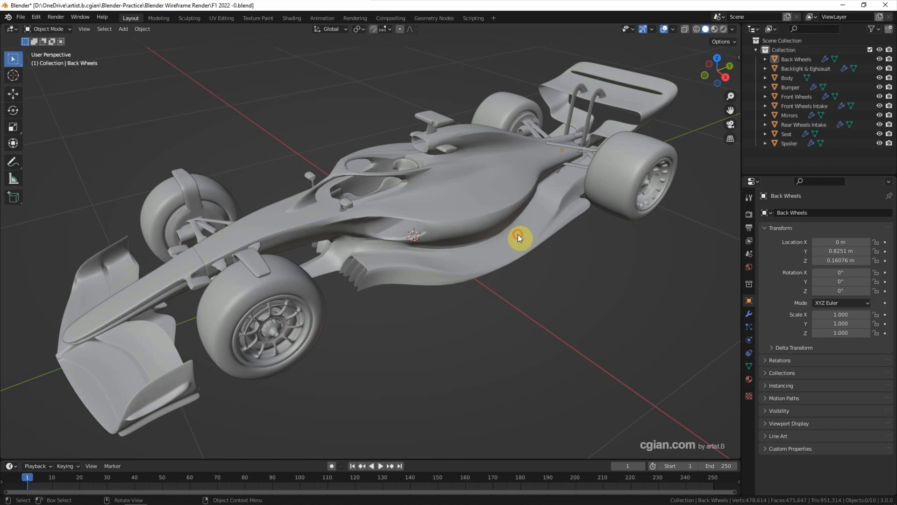
Give the Body a Wireframe modifier: thickness 0.002 m, Replace Original off, Material Offset 1.
{"action": "left_click", "coordinate": [519, 239]}
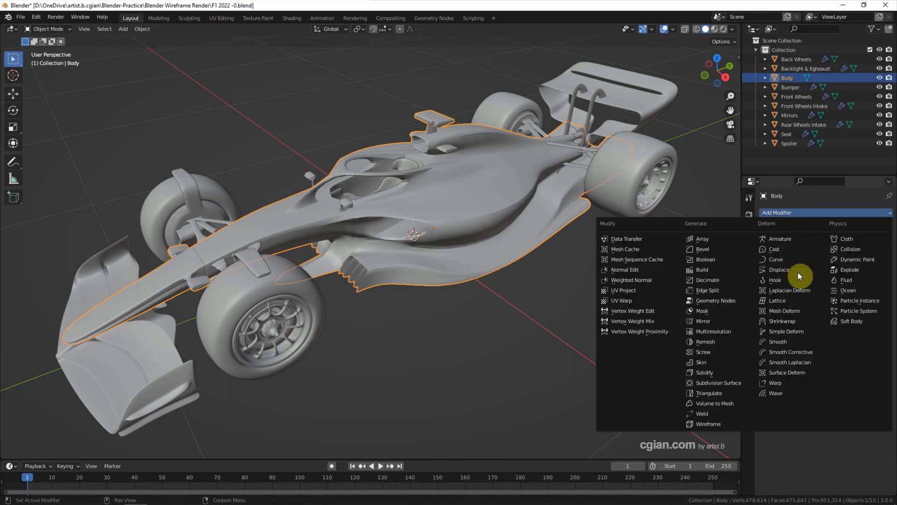
{"action": "left_click", "coordinate": [708, 425]}
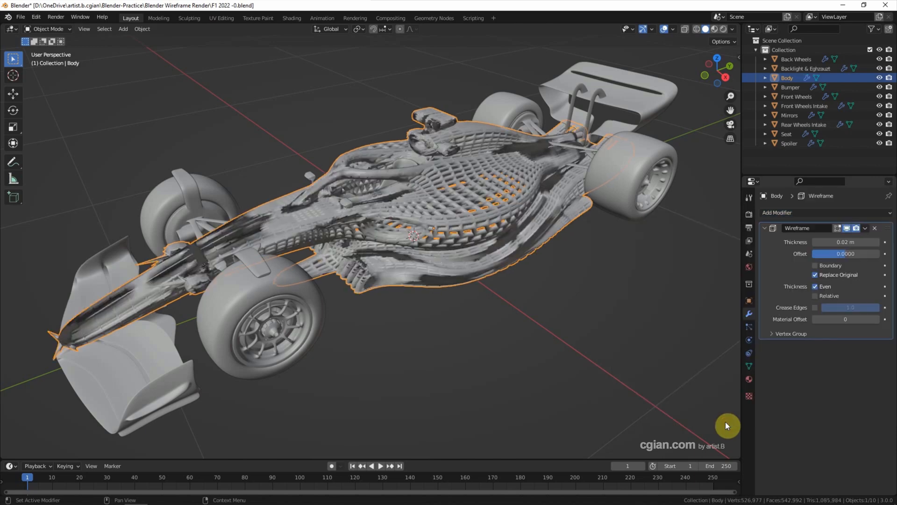
{"action": "mouse_move", "coordinate": [812, 247]}
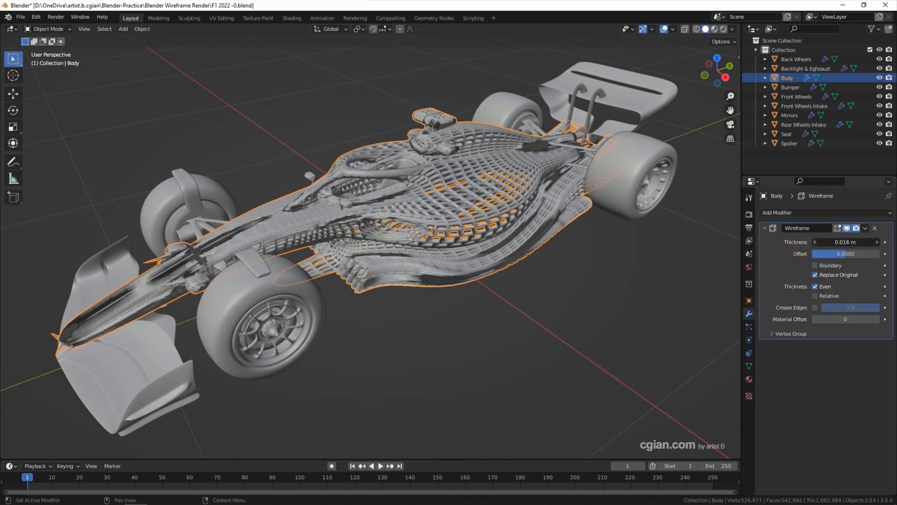
{"action": "left_click", "coordinate": [845, 242]}
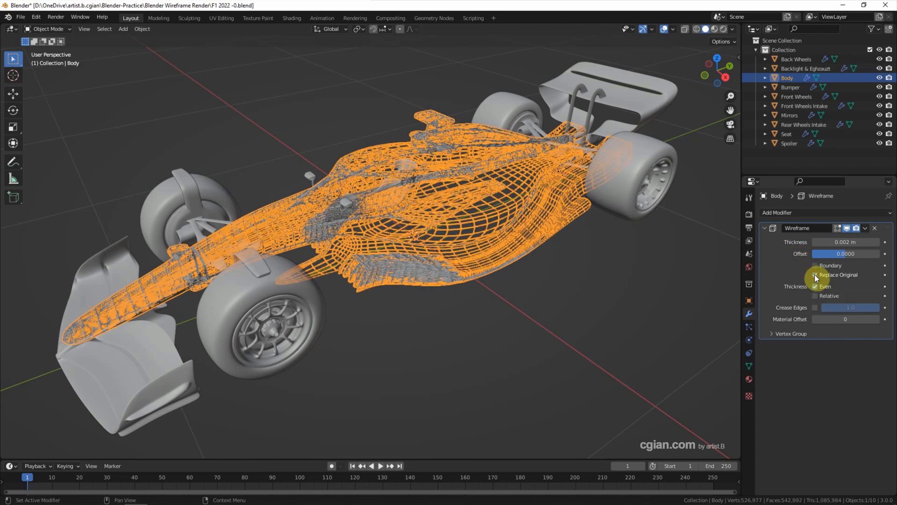
{"action": "left_click", "coordinate": [815, 275]}
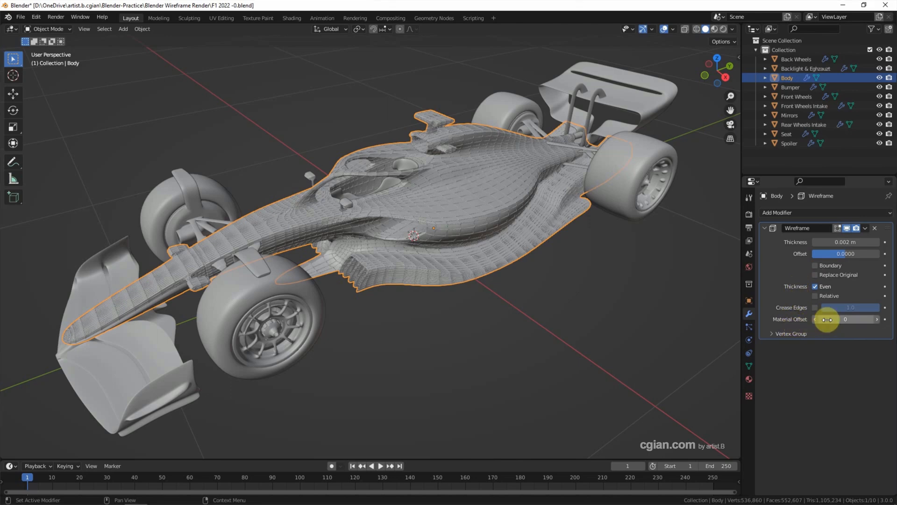
{"action": "left_click", "coordinate": [877, 319]}
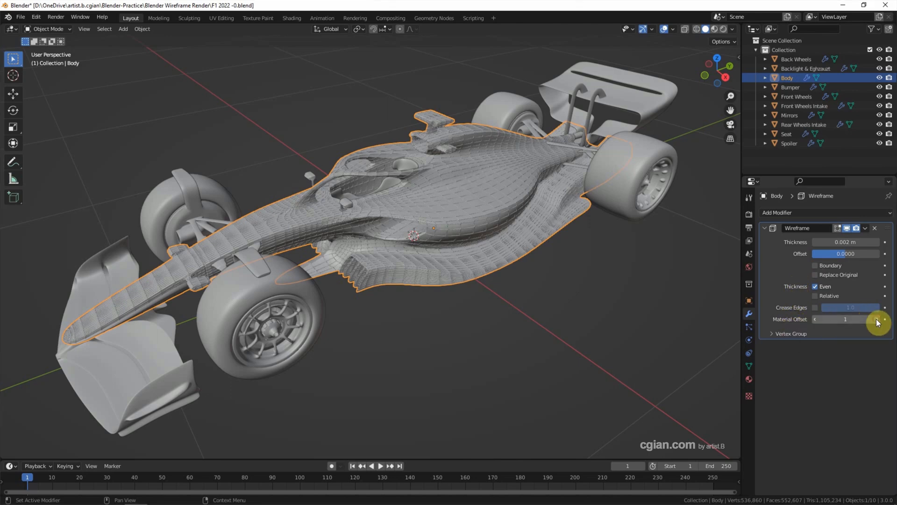
{"action": "mouse_move", "coordinate": [876, 321]}
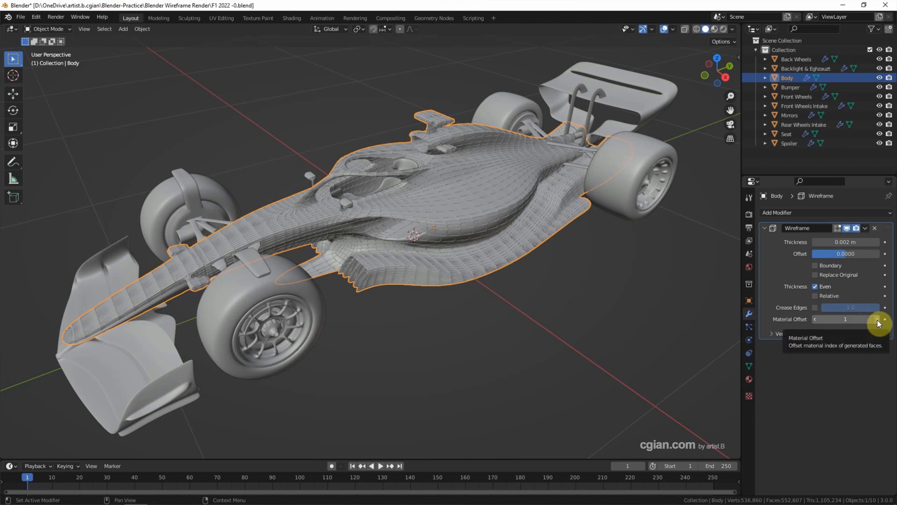
{"action": "mouse_move", "coordinate": [703, 54]}
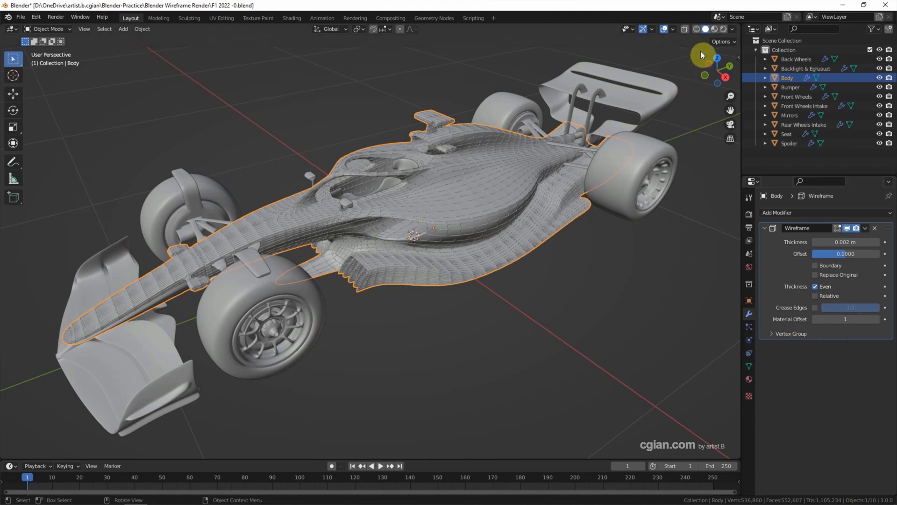
{"action": "mouse_move", "coordinate": [714, 29]}
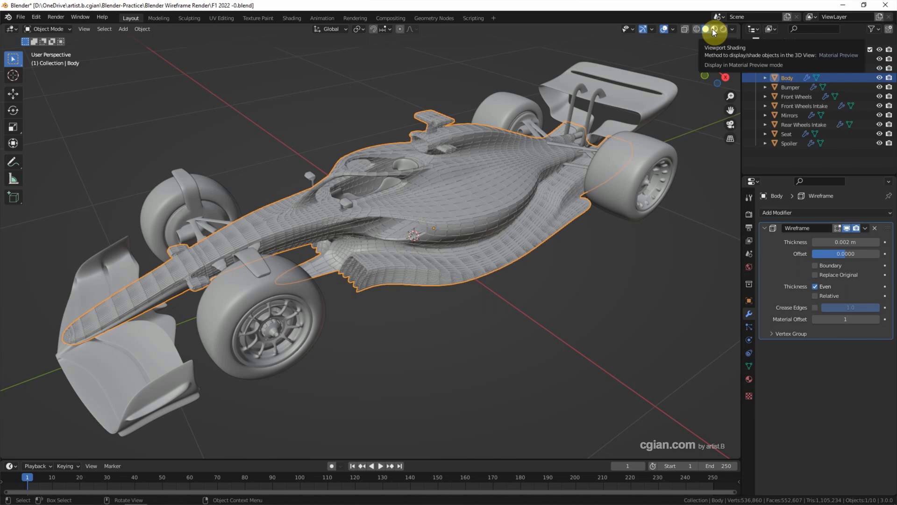
In material preview, add a second material slot to the Body and rename it Wireframe Material.
{"action": "left_click", "coordinate": [712, 29]}
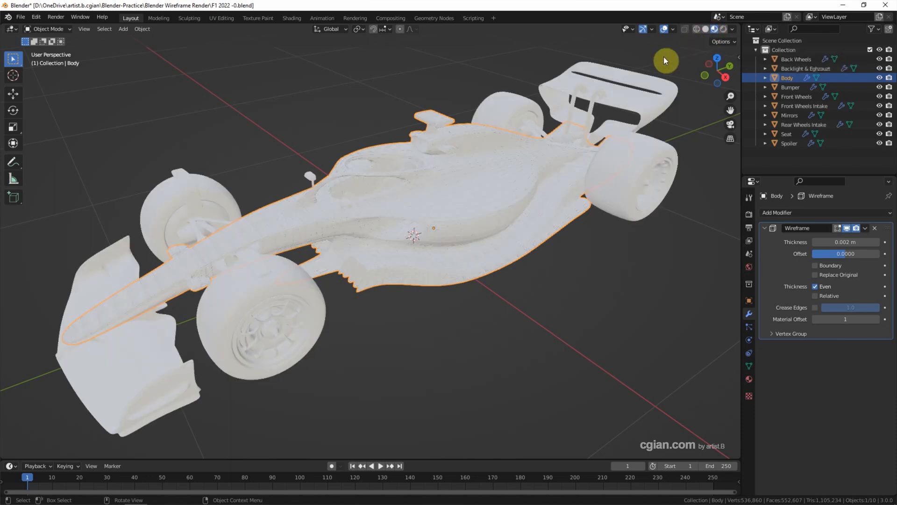
{"action": "mouse_move", "coordinate": [749, 381]}
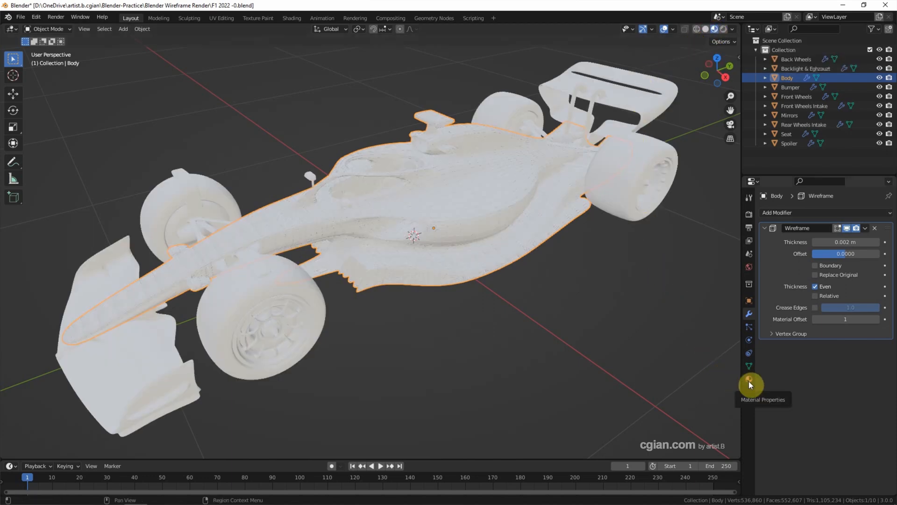
{"action": "left_click", "coordinate": [748, 379]}
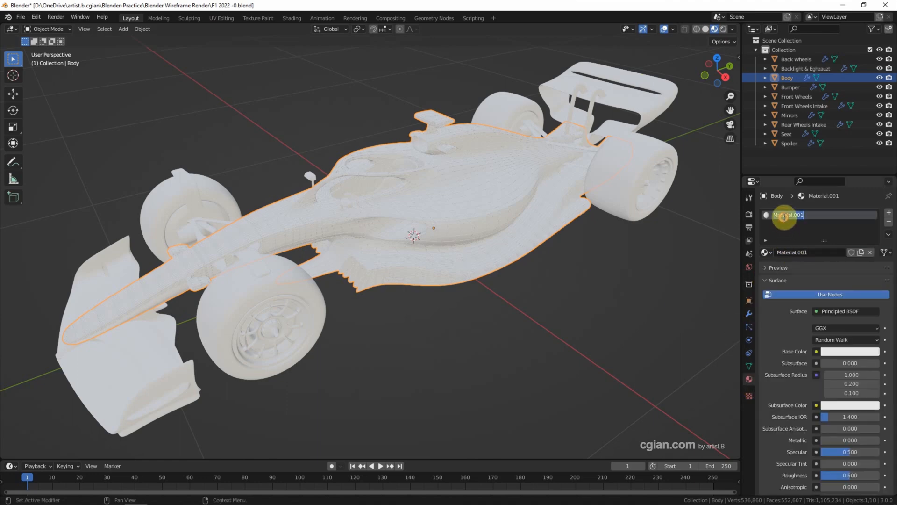
{"action": "type", "text": "3D object"}
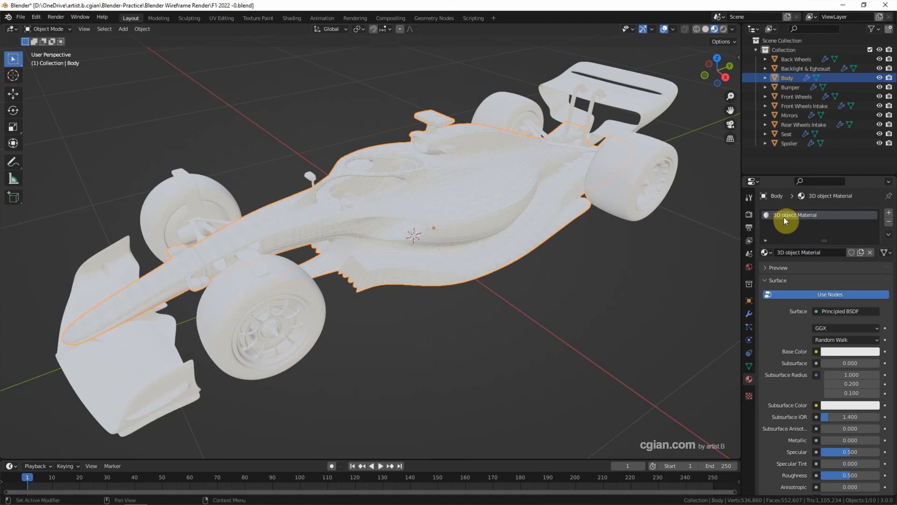
{"action": "left_click", "coordinate": [887, 223]}
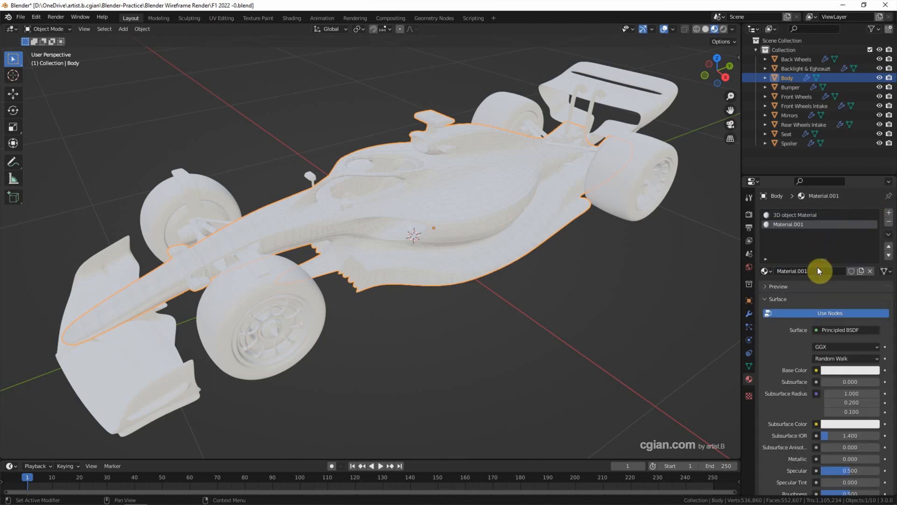
{"action": "double_click", "coordinate": [789, 224]}
{"action": "type", "text": "Wire"}
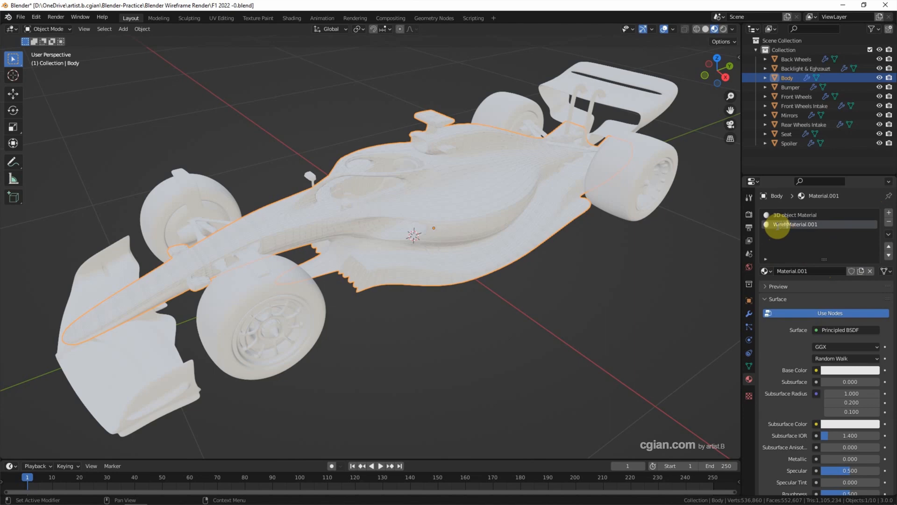
Set the 3D object Material's base colour to white.
{"action": "left_click", "coordinate": [809, 215]}
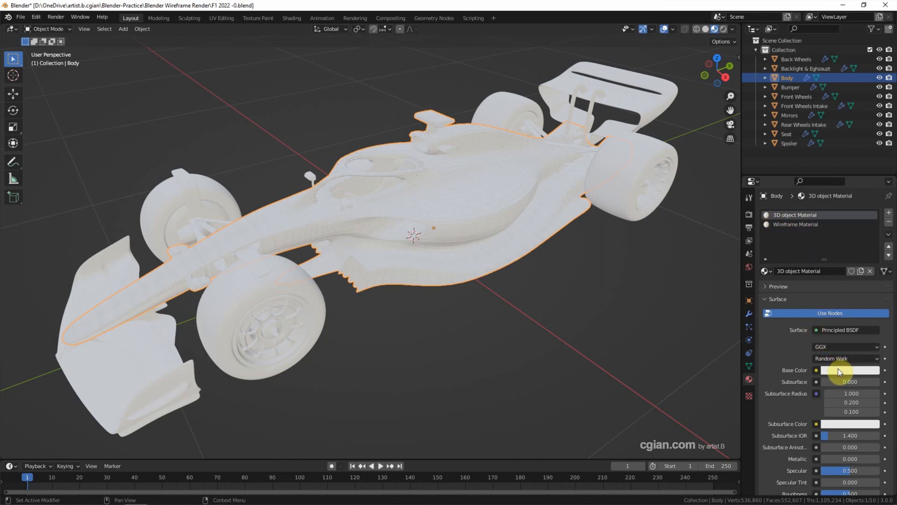
{"action": "left_click", "coordinate": [852, 370]}
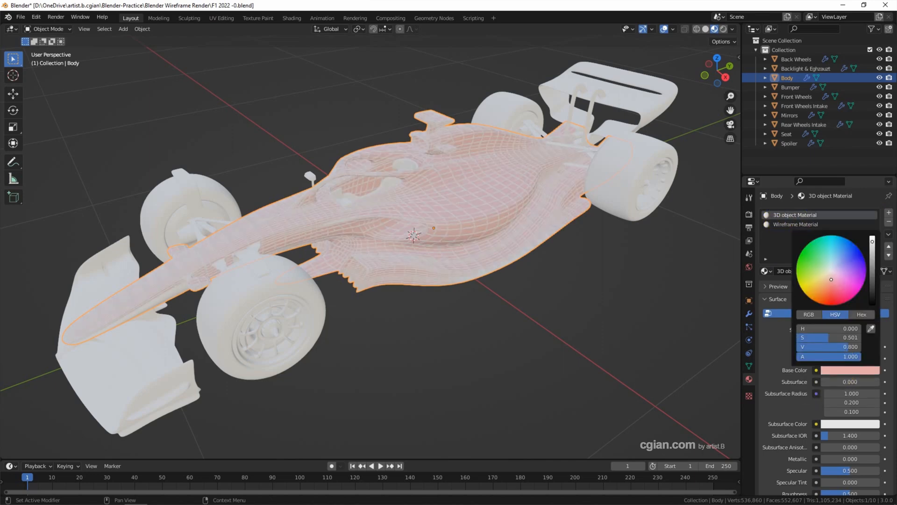
{"action": "left_click", "coordinate": [838, 295]}
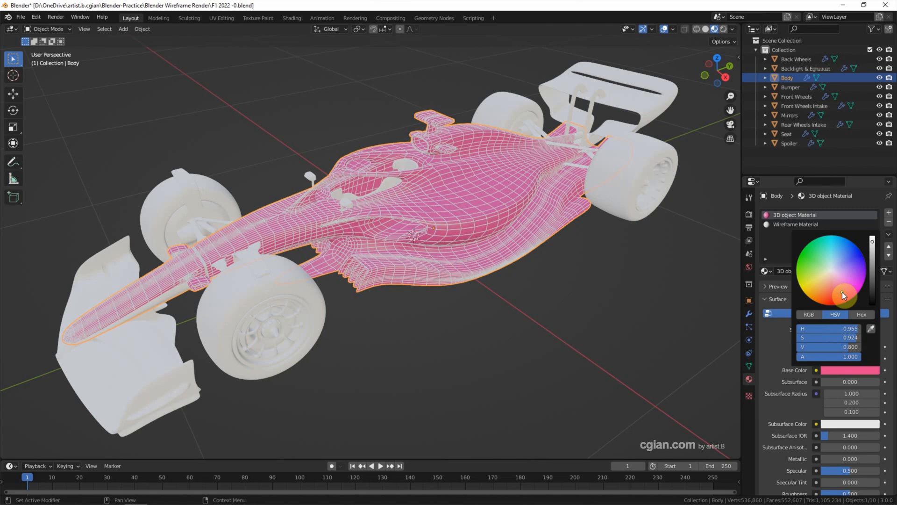
{"action": "left_click", "coordinate": [809, 238]}
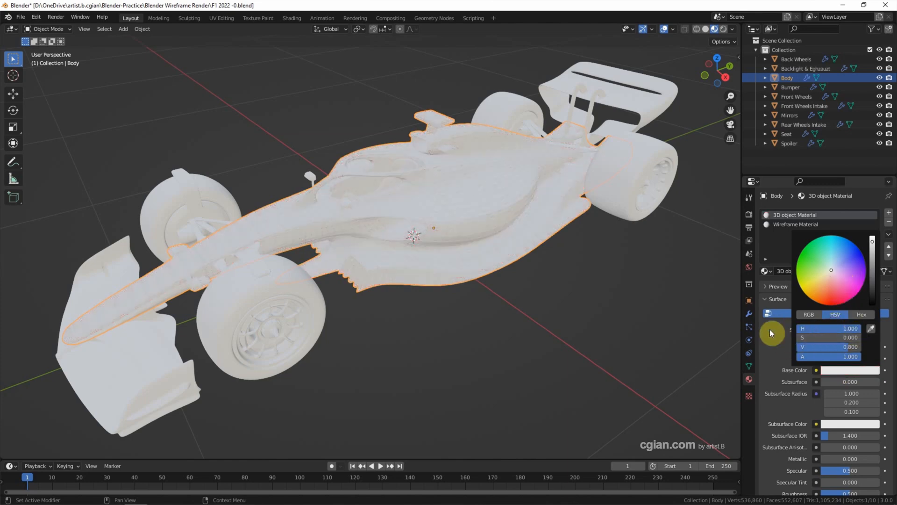
Switch to the Wireframe Material slot to make its base colour black.
{"action": "left_click", "coordinate": [796, 224]}
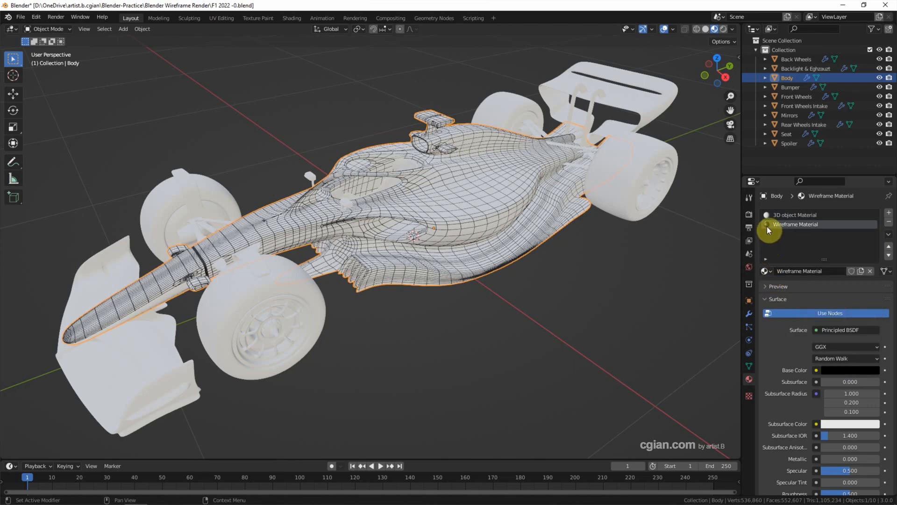
{"action": "mouse_move", "coordinate": [770, 230]}
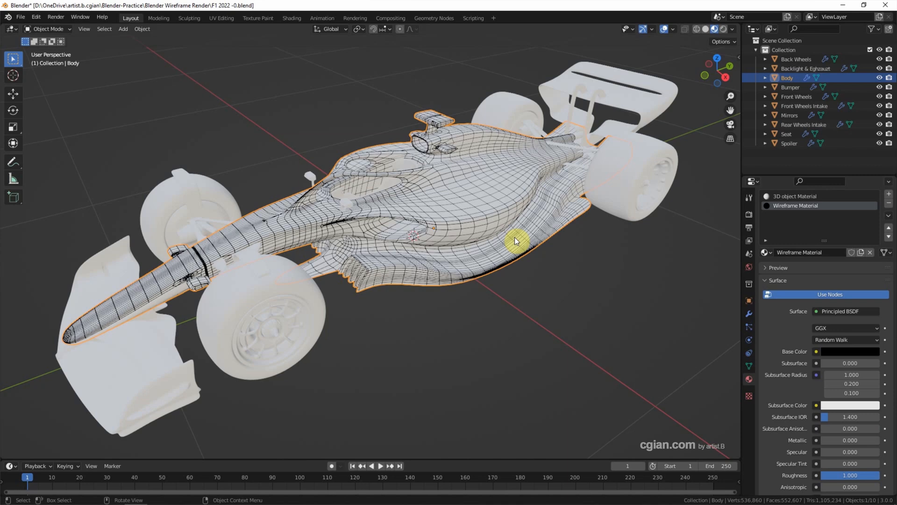
{"action": "mouse_move", "coordinate": [629, 197]}
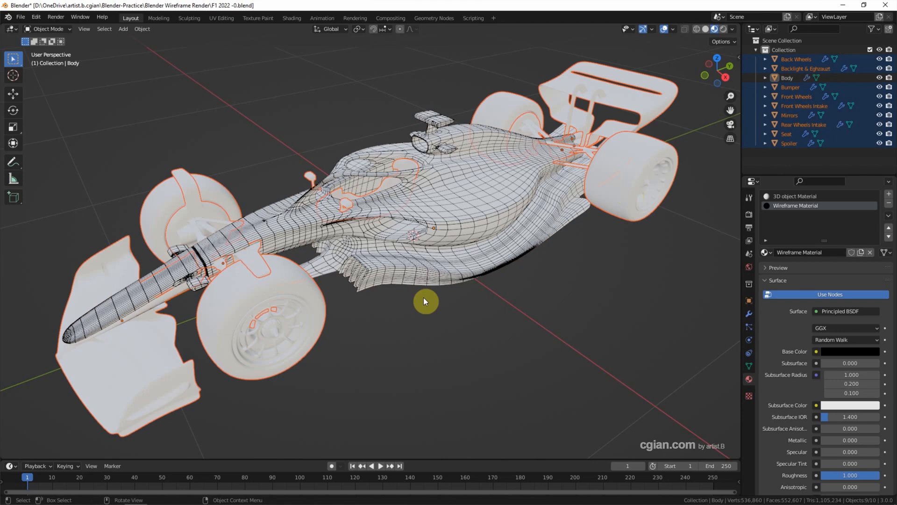
{"action": "mouse_move", "coordinate": [427, 297]}
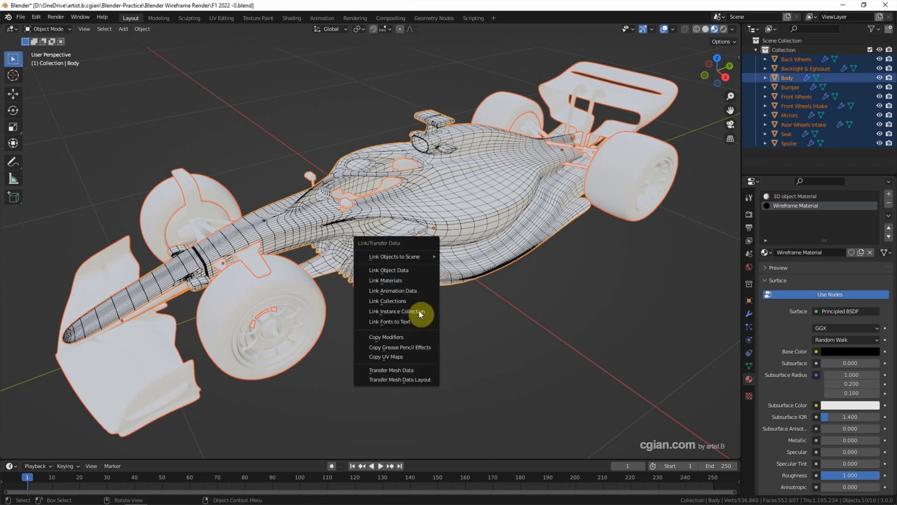
Link the Body's materials to all selected car parts with Ctrl+L > Link Materials.
{"action": "left_click", "coordinate": [401, 311]}
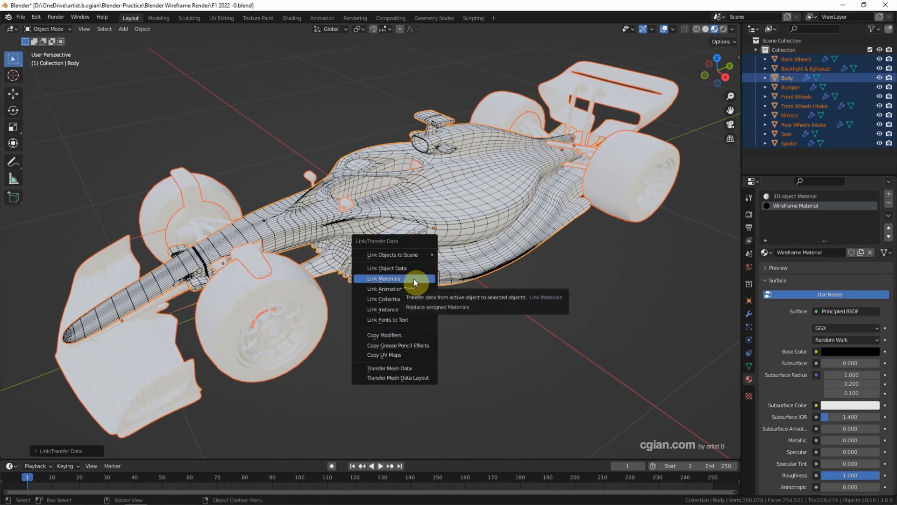
{"action": "left_click", "coordinate": [383, 278]}
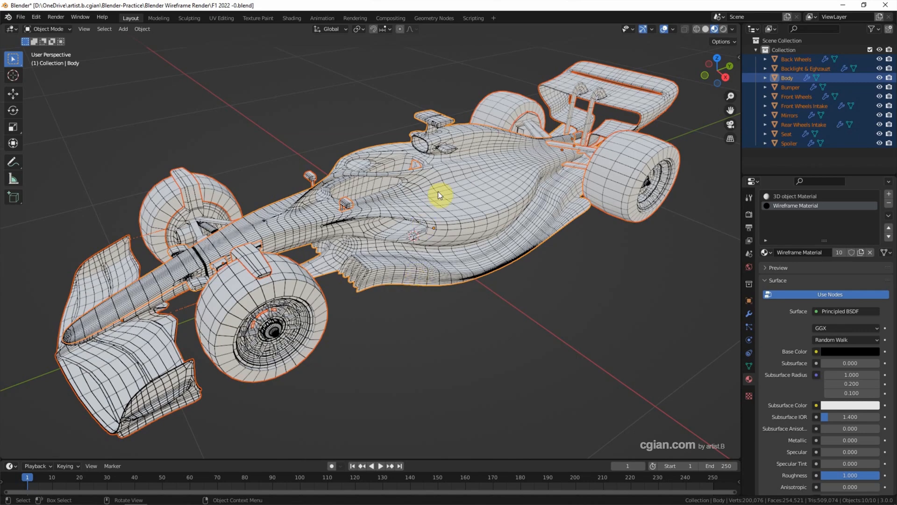
{"action": "left_click", "coordinate": [717, 29]}
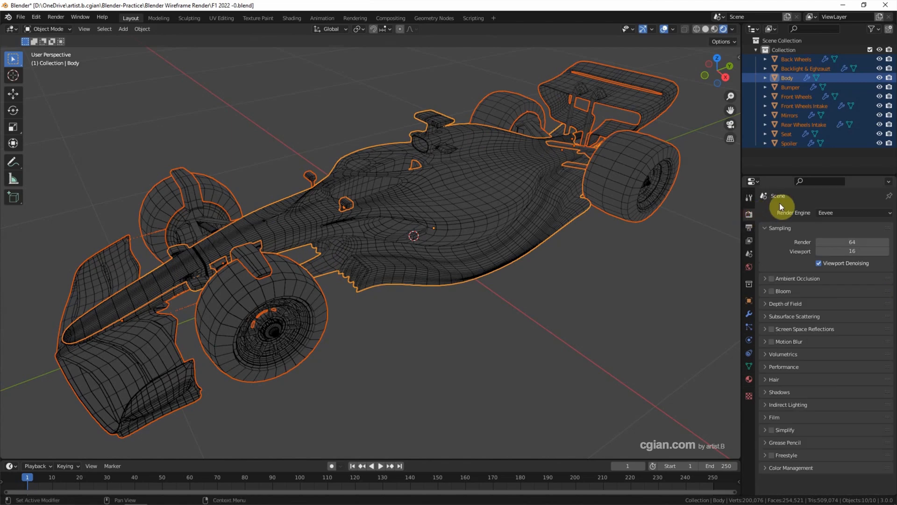
{"action": "left_click", "coordinate": [854, 213]}
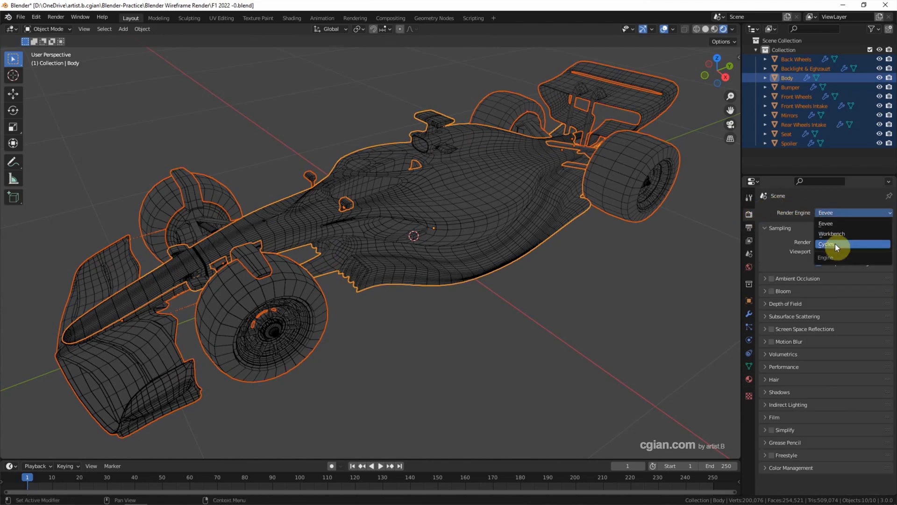
{"action": "left_click", "coordinate": [826, 244]}
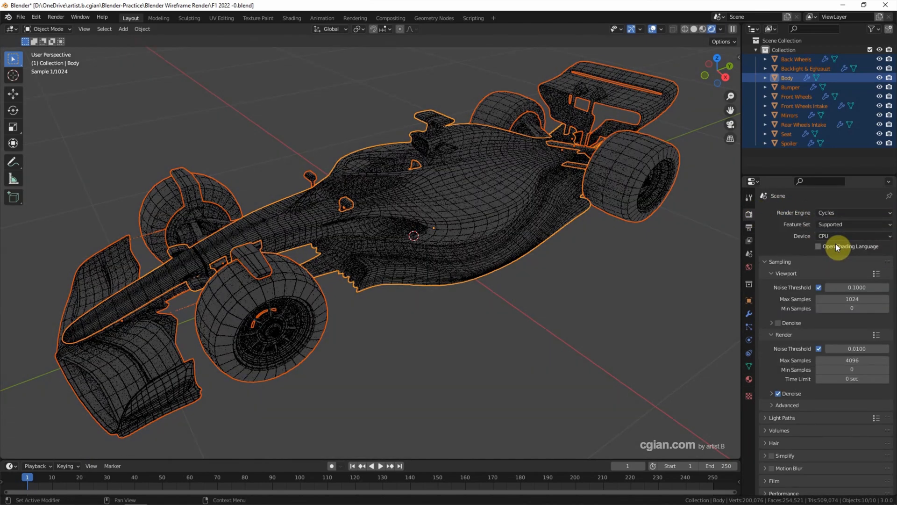
{"action": "left_click", "coordinate": [855, 213]}
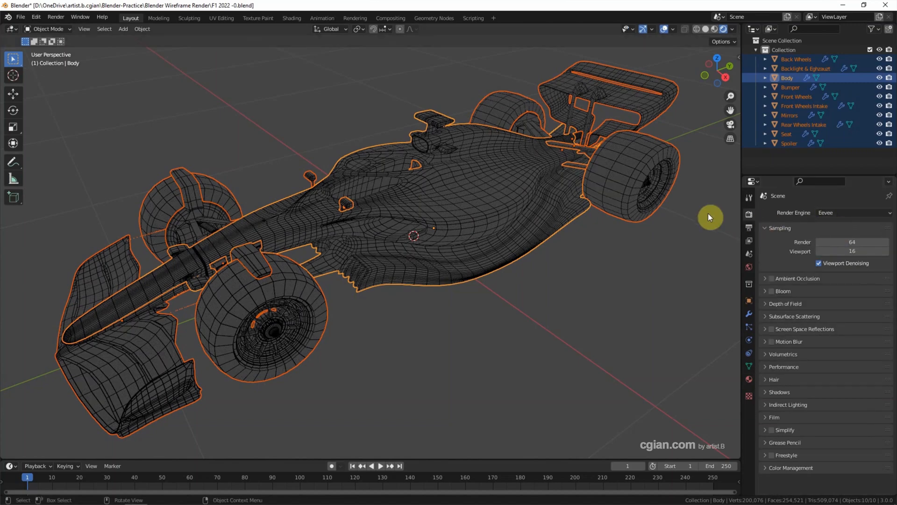
{"action": "mouse_move", "coordinate": [496, 199]}
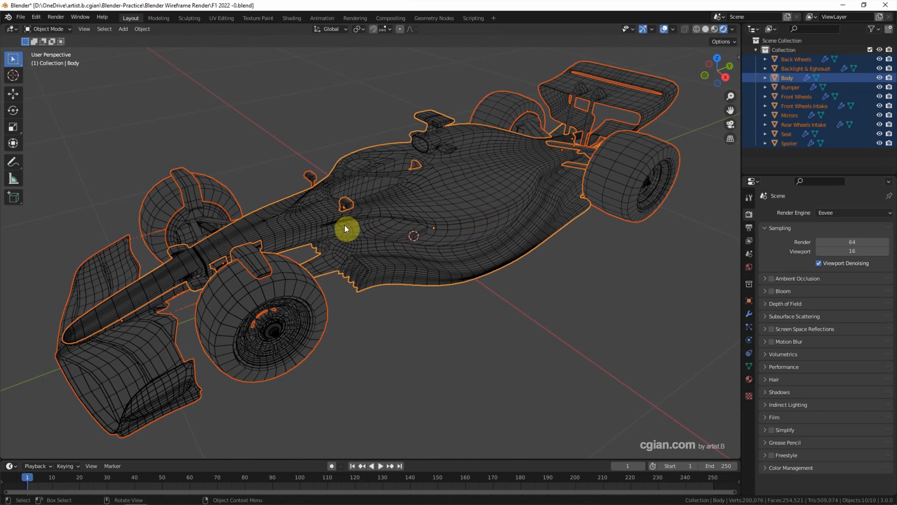
{"action": "left_click", "coordinate": [124, 28]}
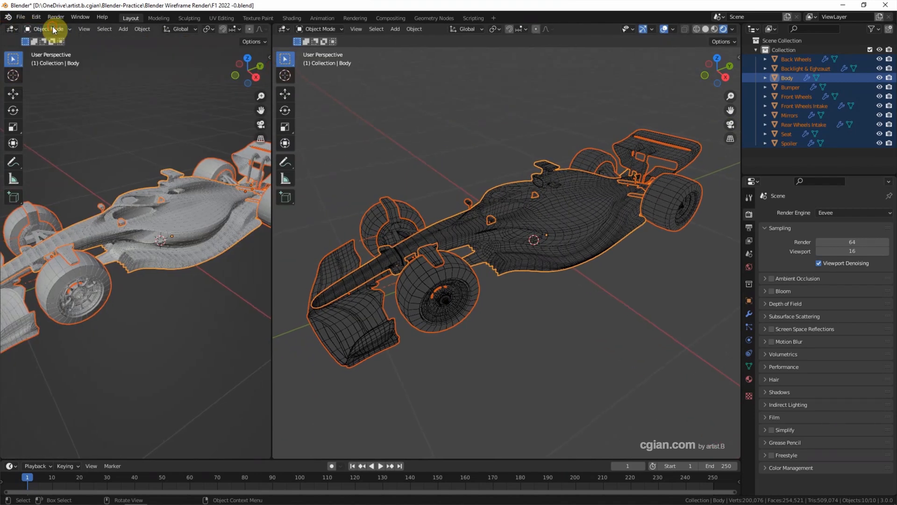
Turn the split left area into a Shader Editor for the World background.
{"action": "left_click", "coordinate": [11, 29]}
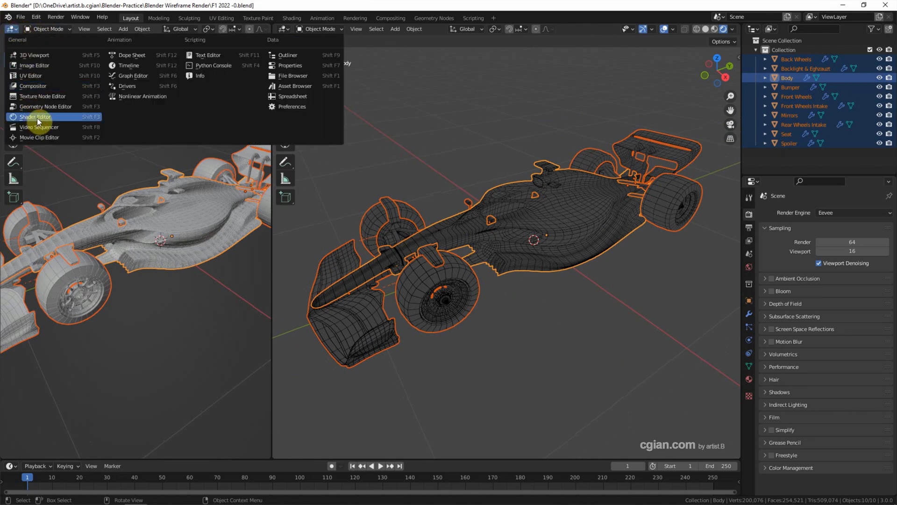
{"action": "left_click", "coordinate": [34, 116]}
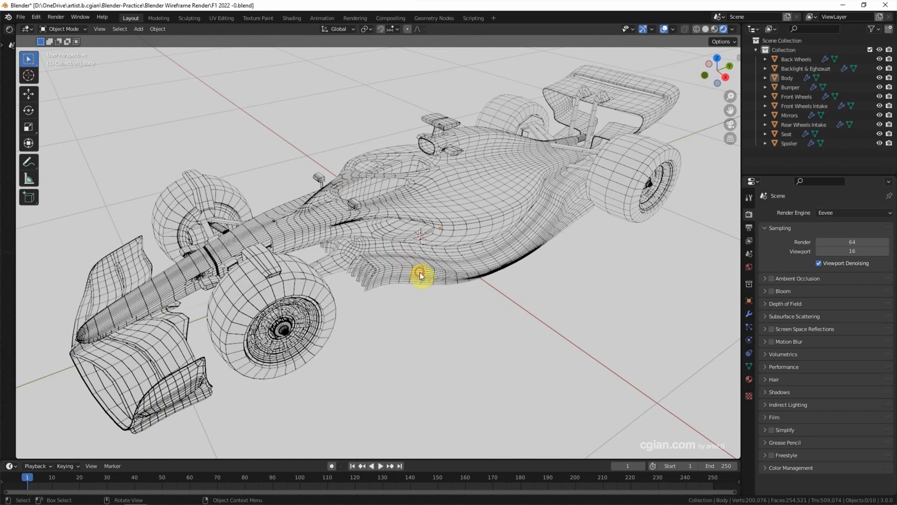
Toggle Replace Original on the Body's Wireframe modifier and copy the modifier to all car parts.
{"action": "left_click", "coordinate": [418, 278]}
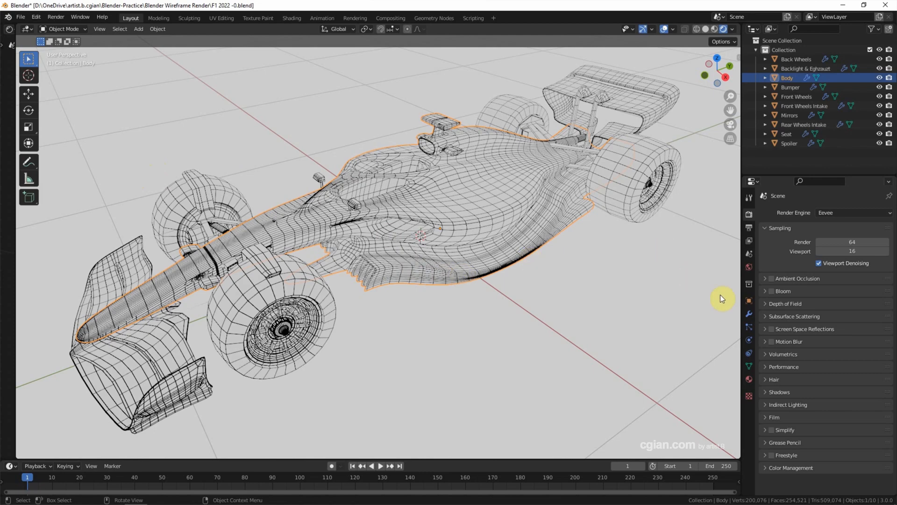
{"action": "left_click", "coordinate": [748, 314]}
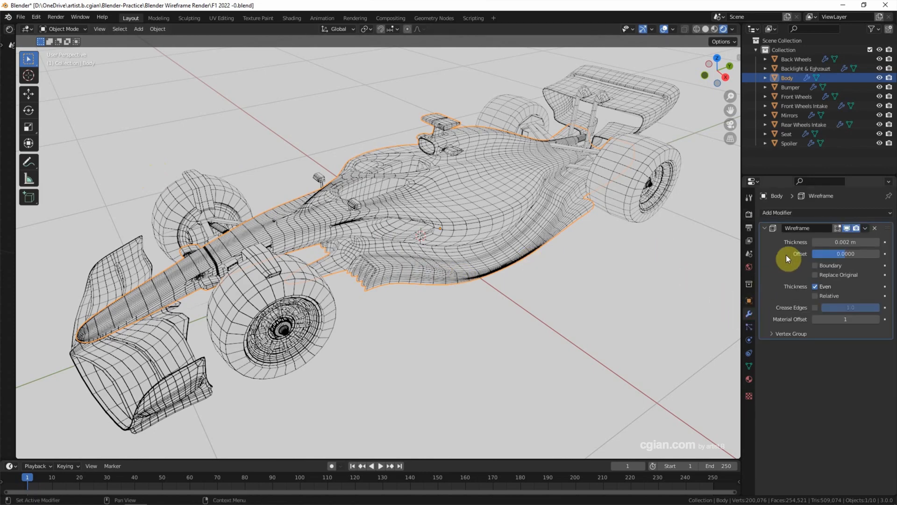
{"action": "left_click", "coordinate": [815, 275]}
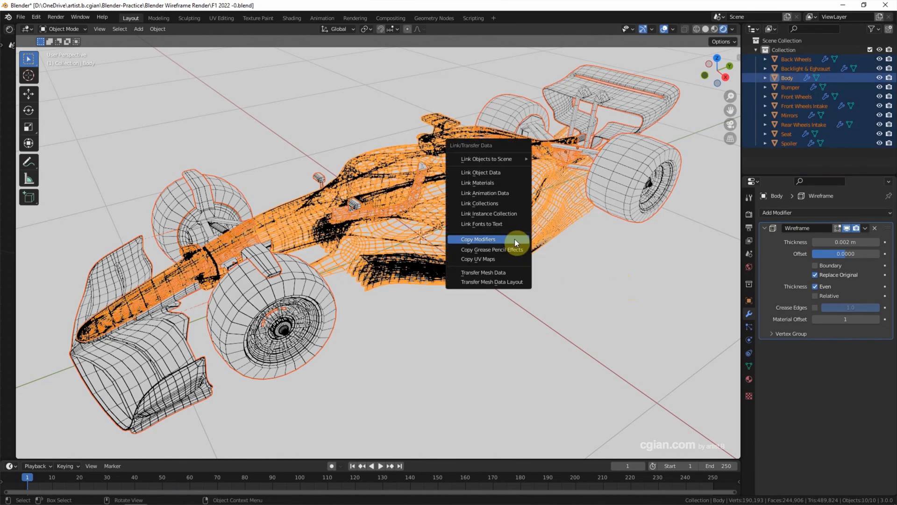
{"action": "left_click", "coordinate": [479, 239]}
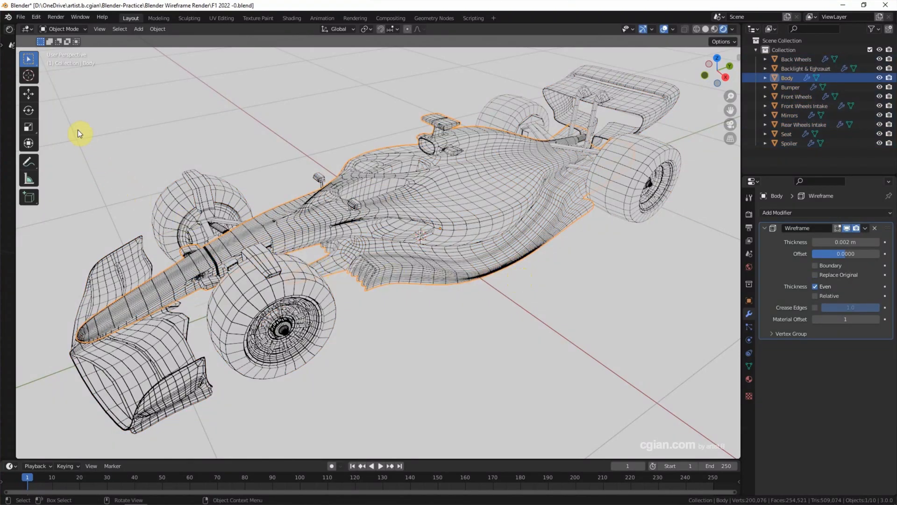
Add a camera and align the active camera to the selected car so it frames the whole model.
{"action": "left_click", "coordinate": [137, 29]}
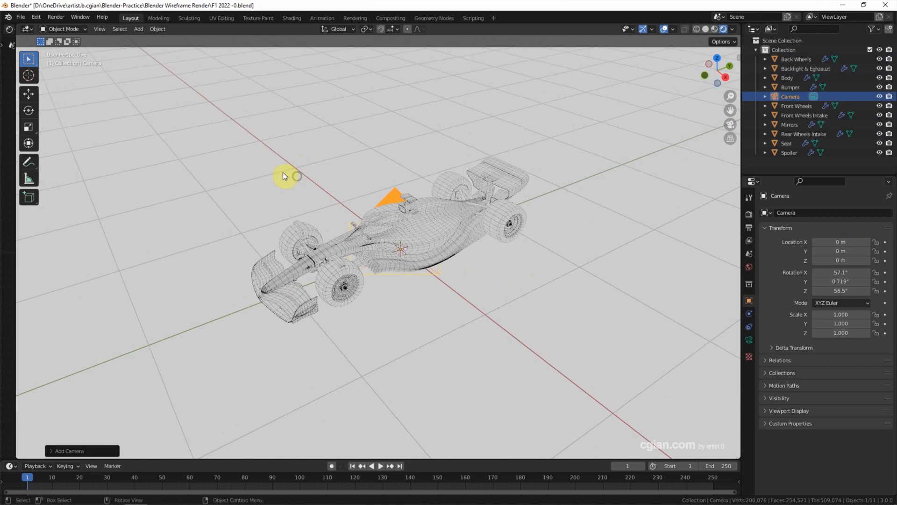
{"action": "left_click", "coordinate": [98, 28]}
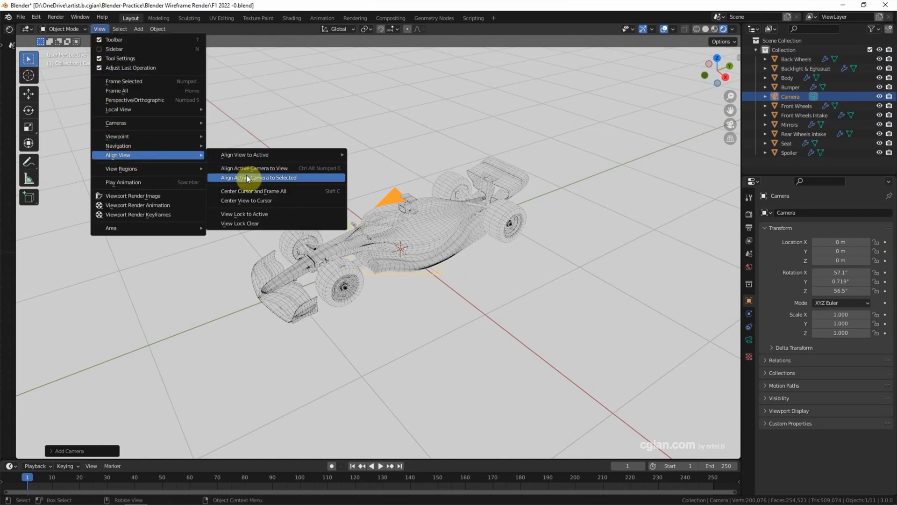
{"action": "left_click", "coordinate": [245, 177]}
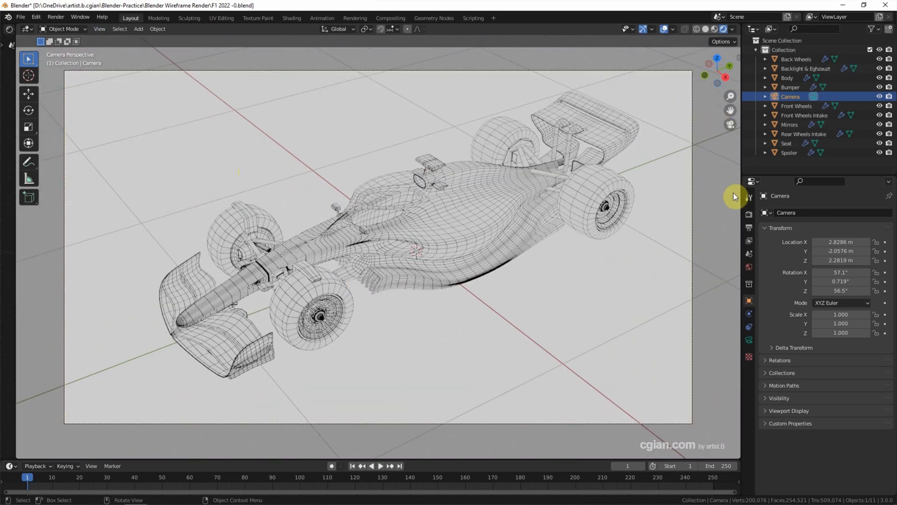
{"action": "left_click", "coordinate": [748, 227]}
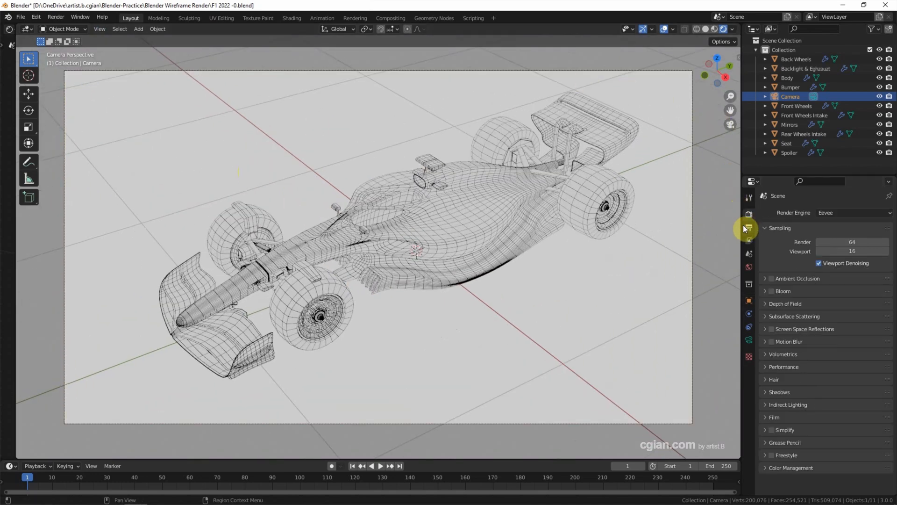